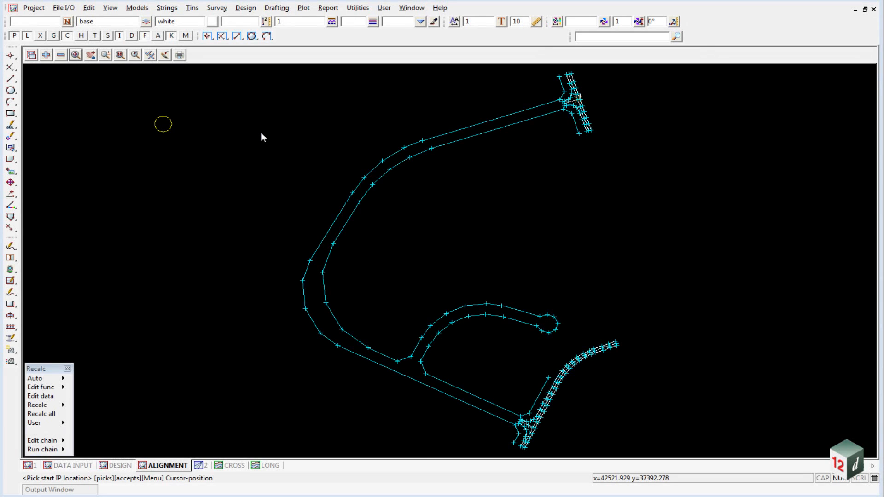
pyautogui.moveTo(276, 112)
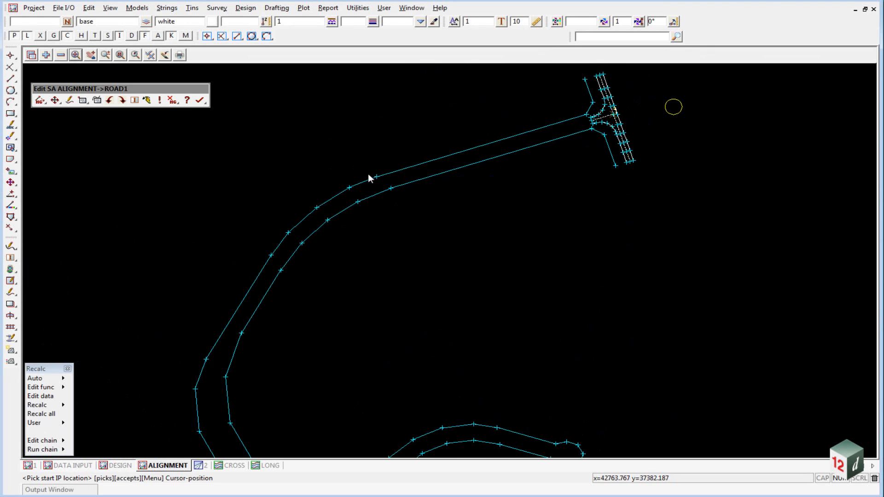
pyautogui.moveTo(538, 146)
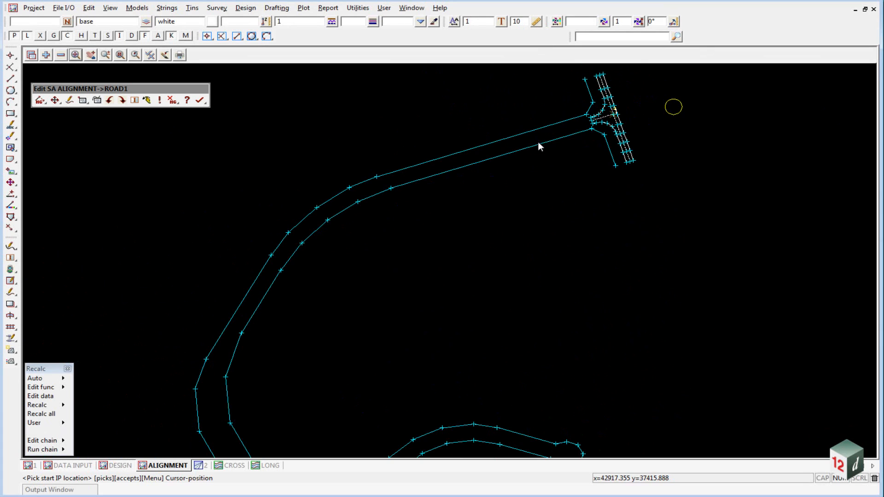
pyautogui.moveTo(603, 121)
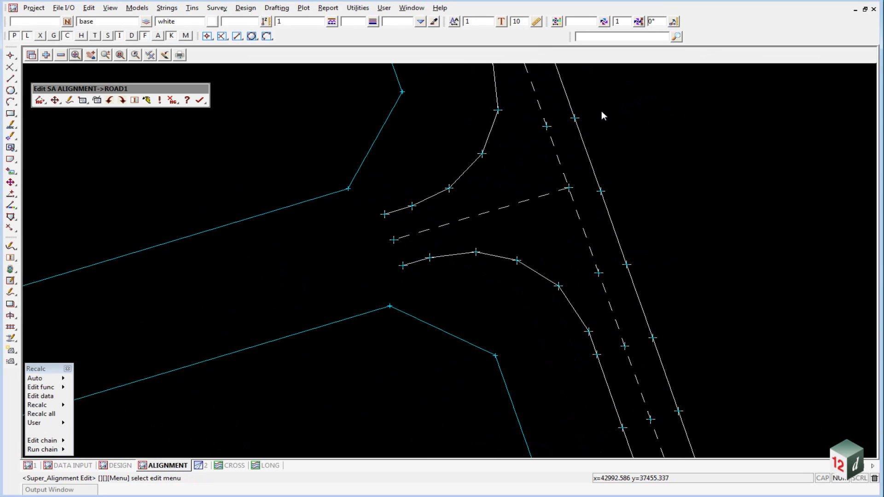
pyautogui.moveTo(39, 100)
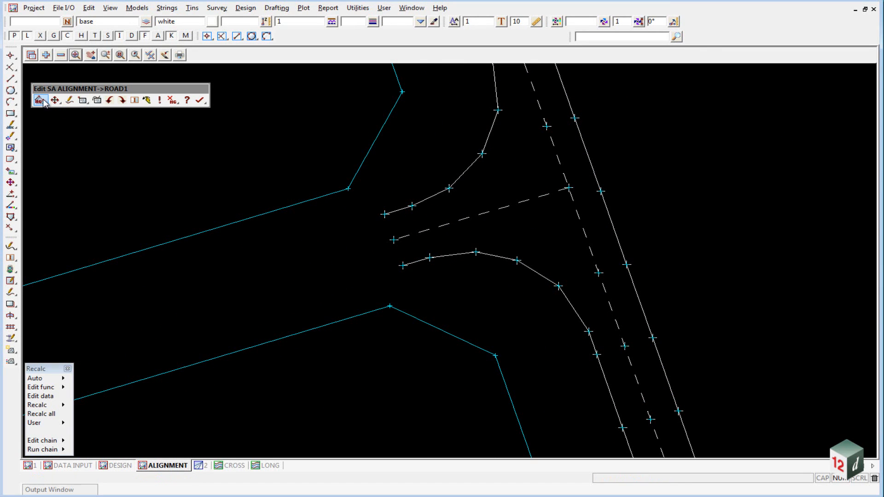
# Start Insert IP and place ROAD1's first IP on the northeastern junction centreline point.
pyautogui.click(38, 100)
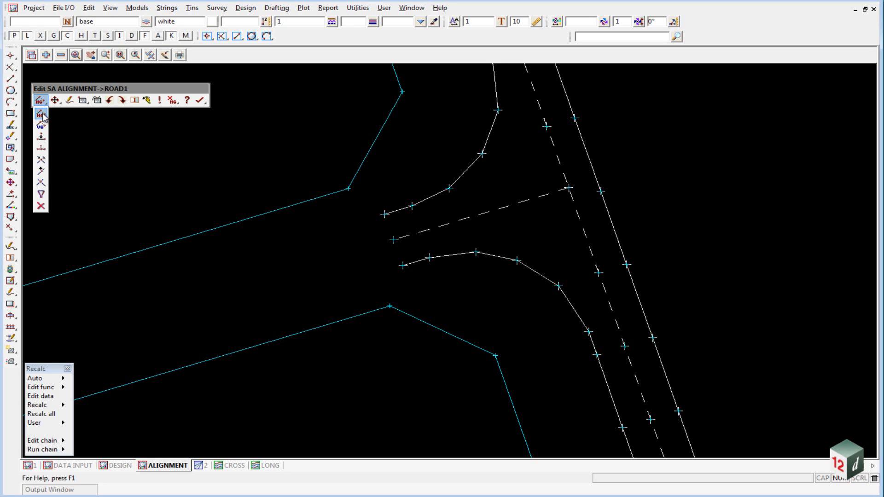
pyautogui.moveTo(40, 115)
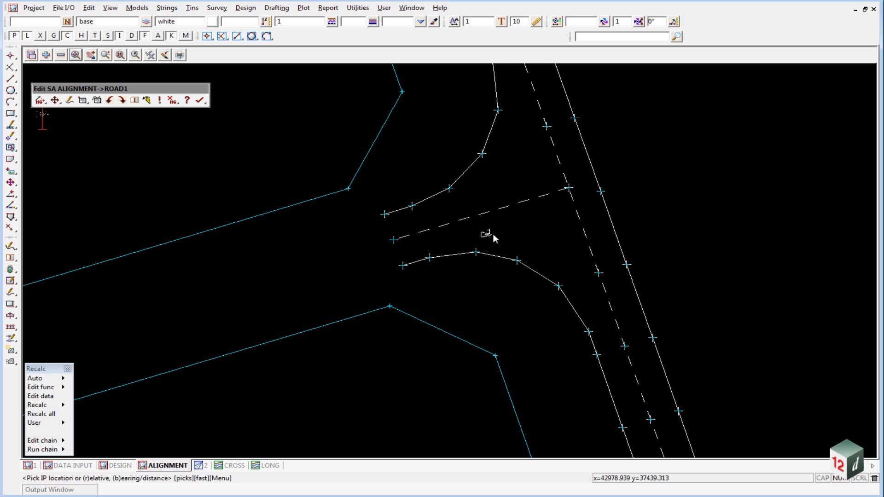
pyautogui.moveTo(545, 138)
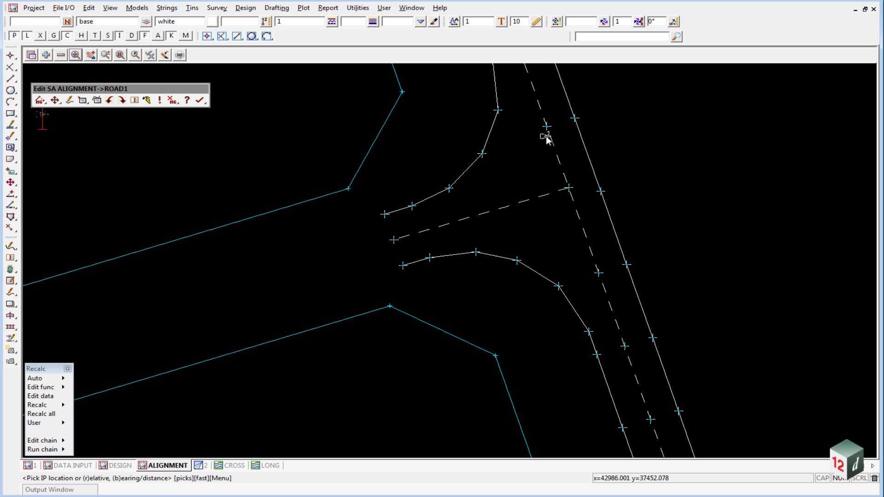
pyautogui.click(567, 188)
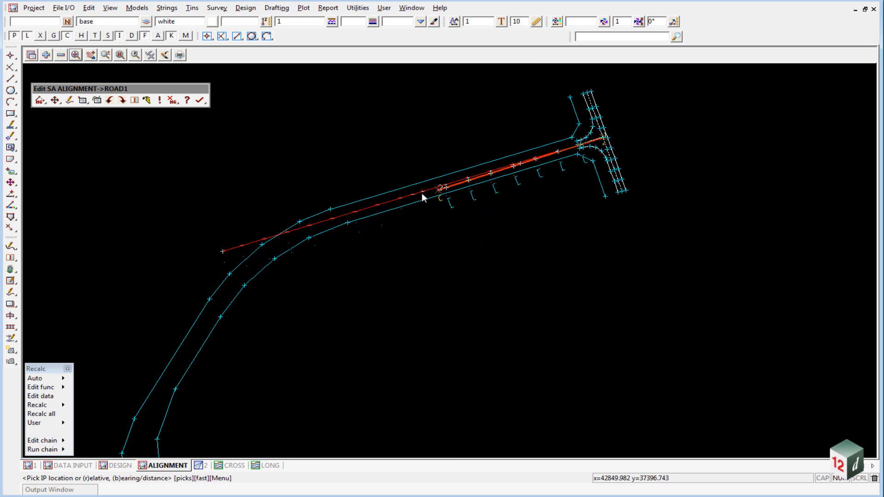
# Place IP2 at the first bend using 'Snaps 2 offset segments' on both road edges, offset 8.
pyautogui.moveTo(441, 188); pyautogui.dragTo(197, 343)
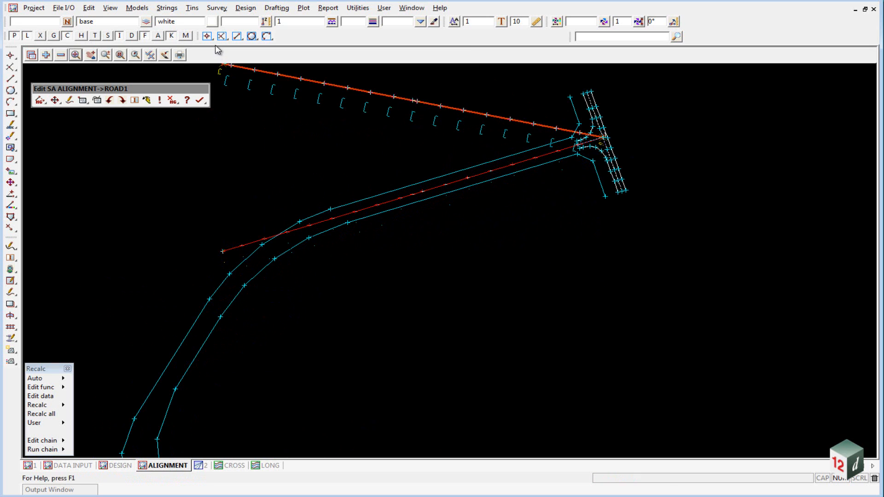
pyautogui.moveTo(221, 36)
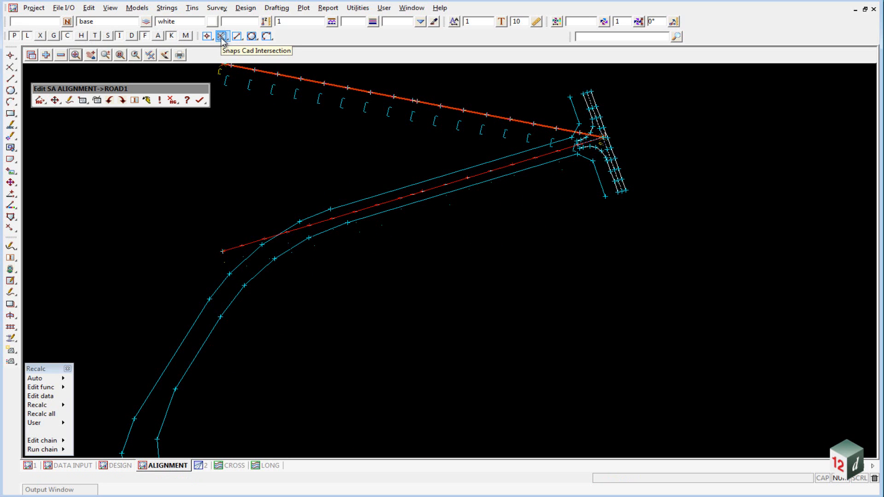
pyautogui.click(222, 36)
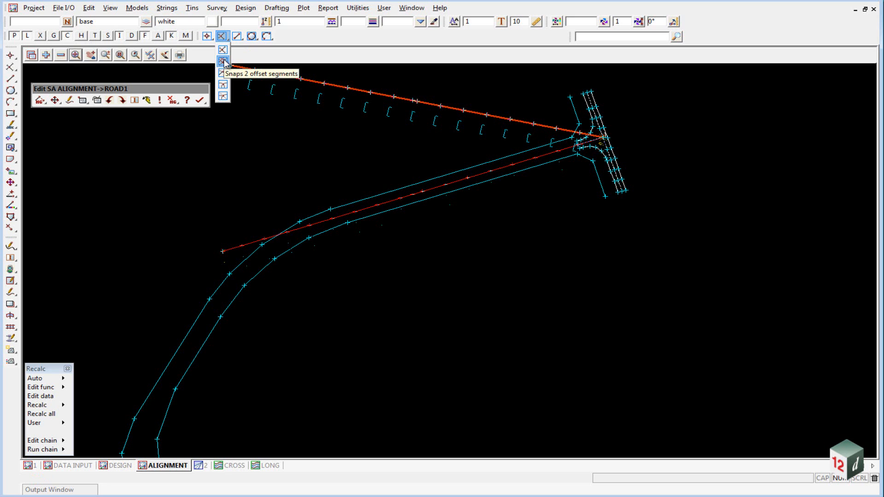
pyautogui.click(223, 61)
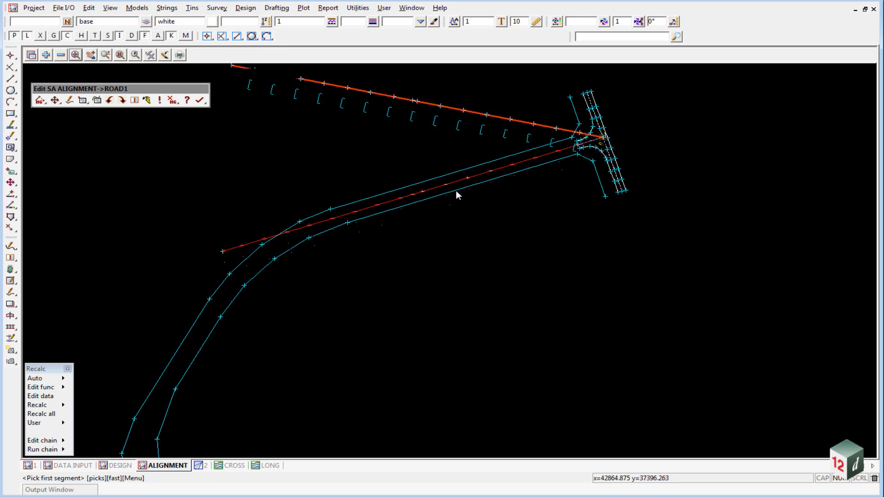
pyautogui.click(456, 192)
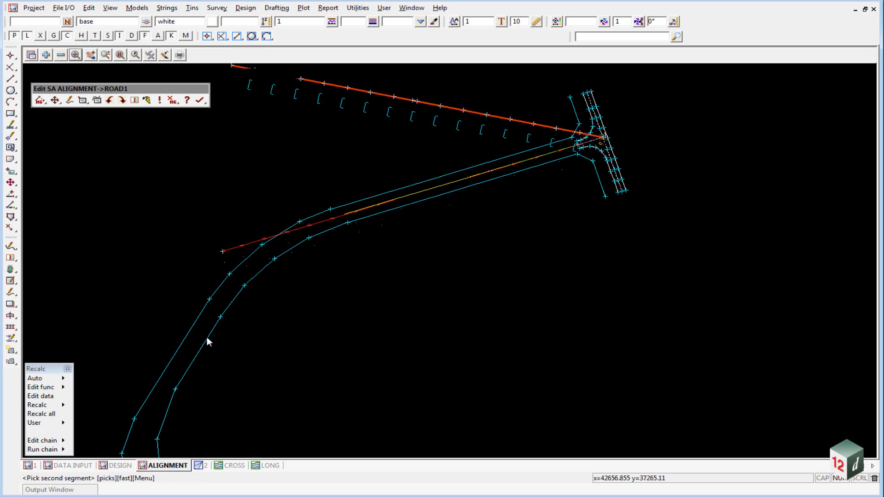
pyautogui.click(191, 361)
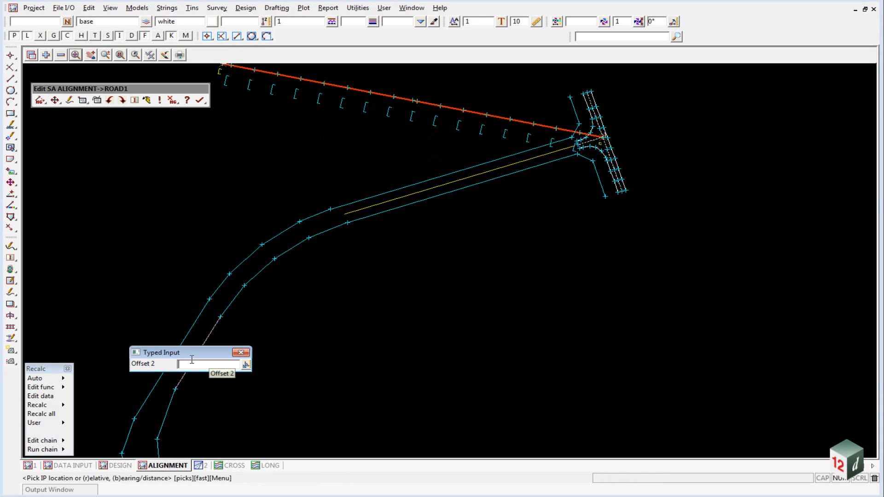
pyautogui.write('8')
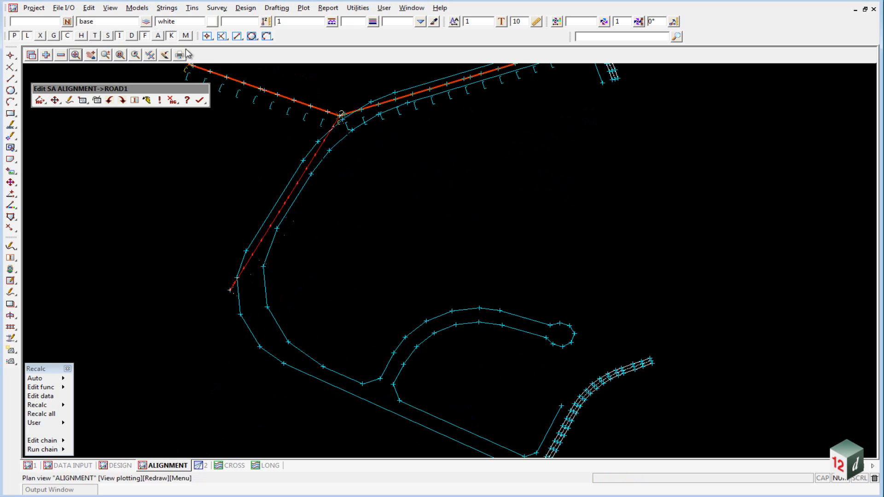
# Place IP3 at the next bend with the 'Snaps 2 offset segments' snap on the road edges.
pyautogui.click(222, 36)
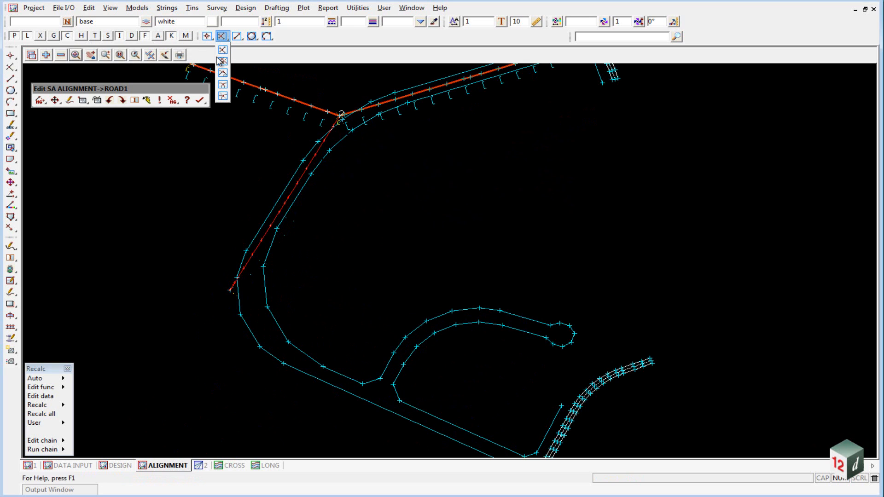
pyautogui.moveTo(222, 60)
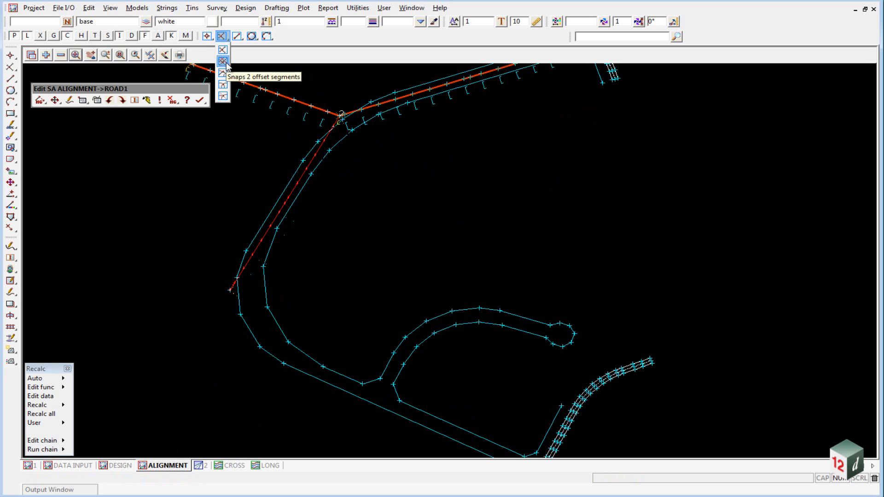
pyautogui.click(222, 60)
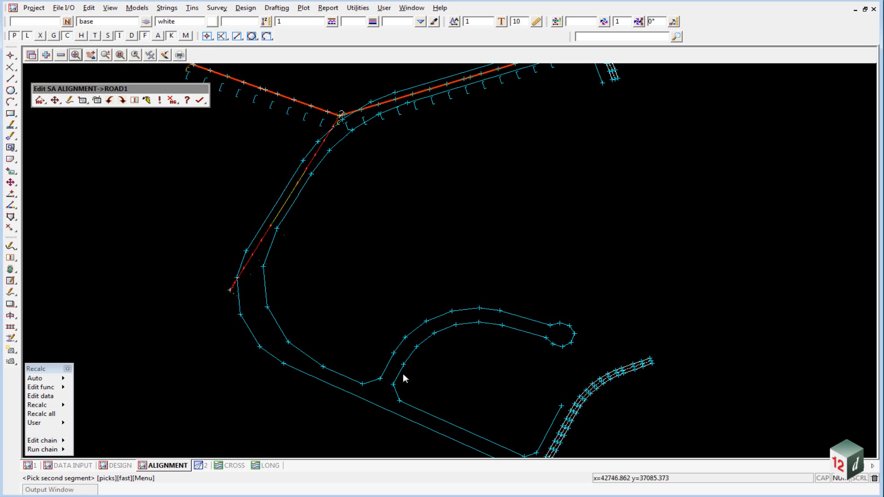
pyautogui.click(459, 426)
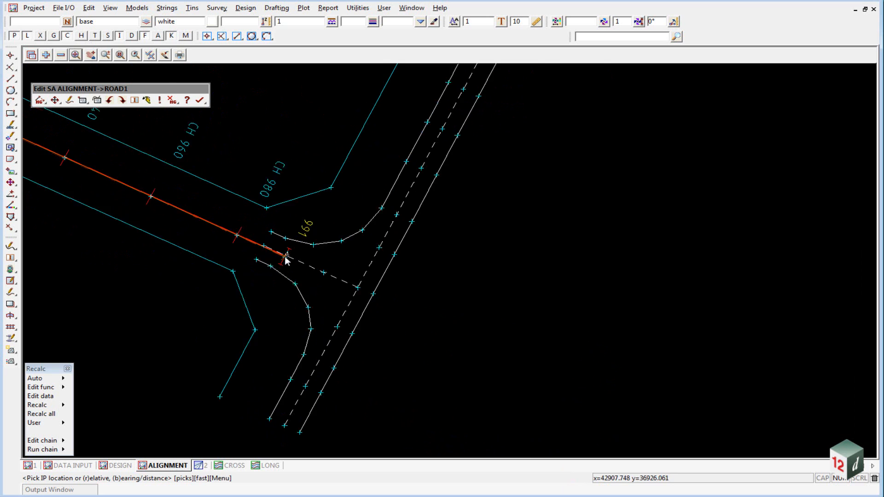
# Place the last IP on the southern junction's centreline near chainage 1008 and end Insert IP.
pyautogui.click(381, 297)
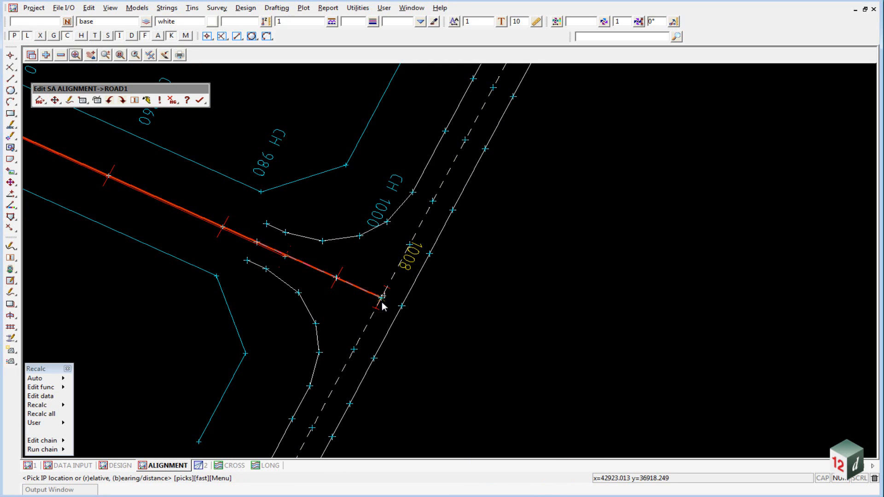
pyautogui.click(381, 298)
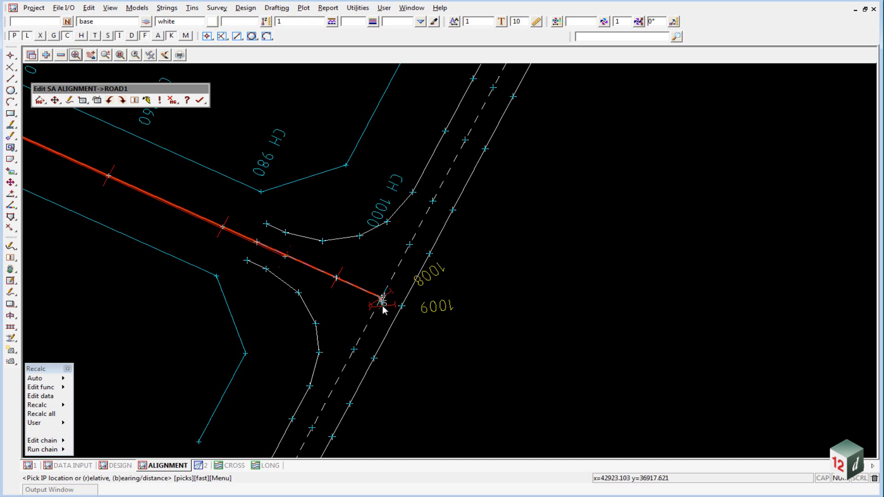
pyautogui.click(451, 330)
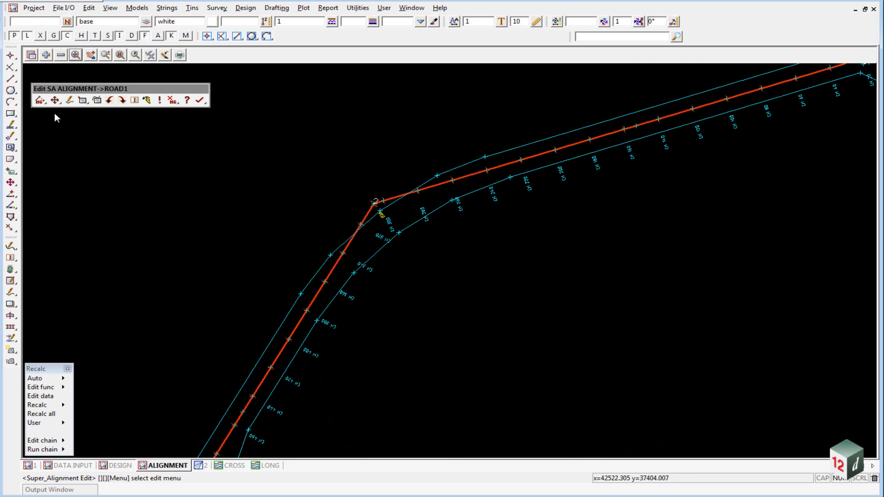
# Use the change curve info tool to add a curve at IP2.
pyautogui.click(55, 100)
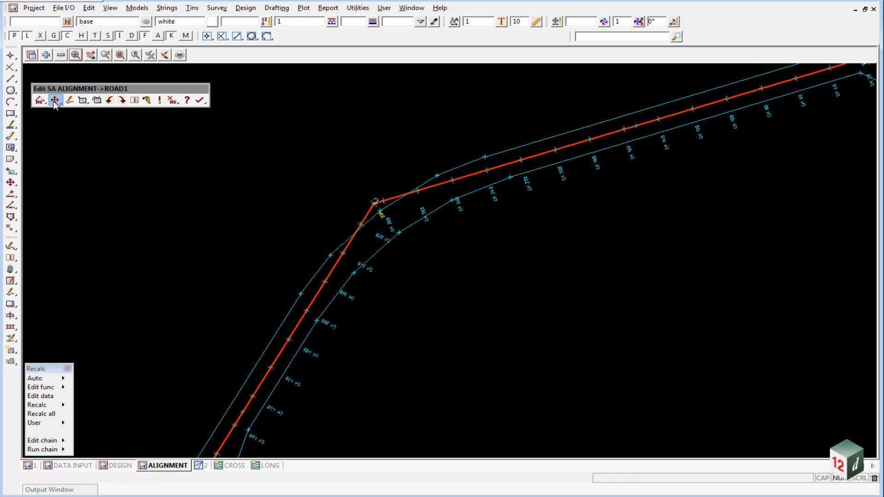
pyautogui.click(54, 100)
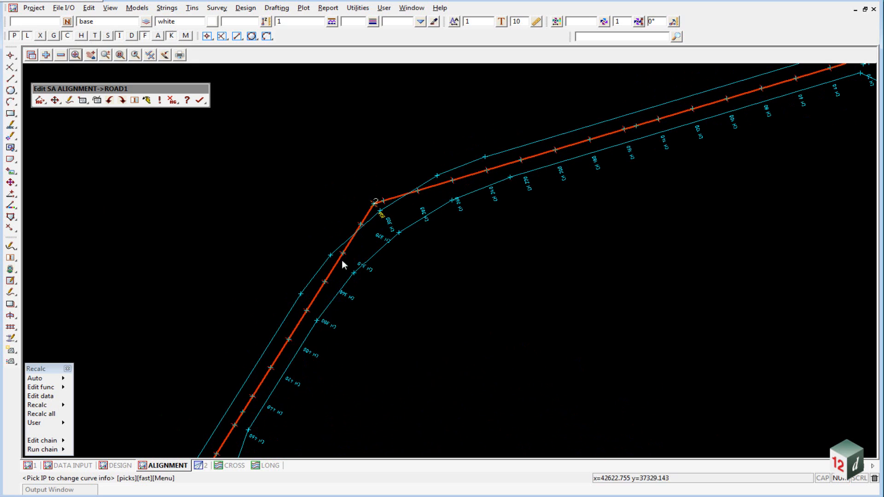
pyautogui.click(374, 203)
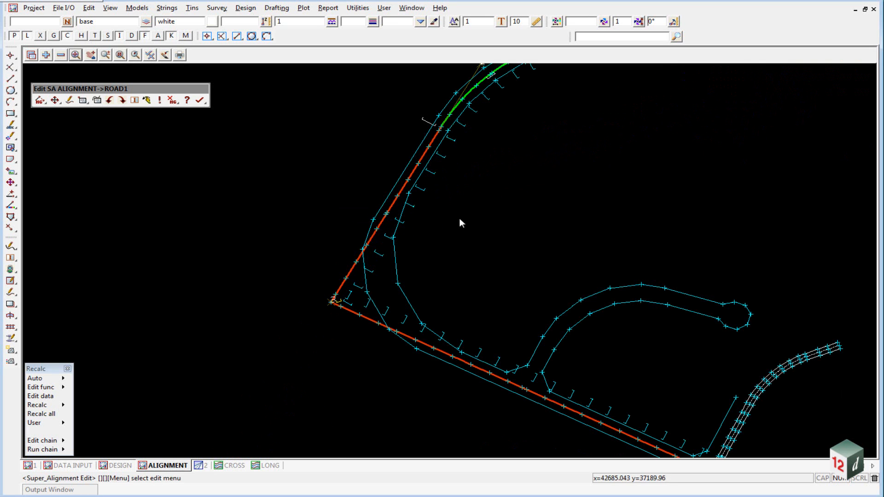
pyautogui.moveTo(435, 355)
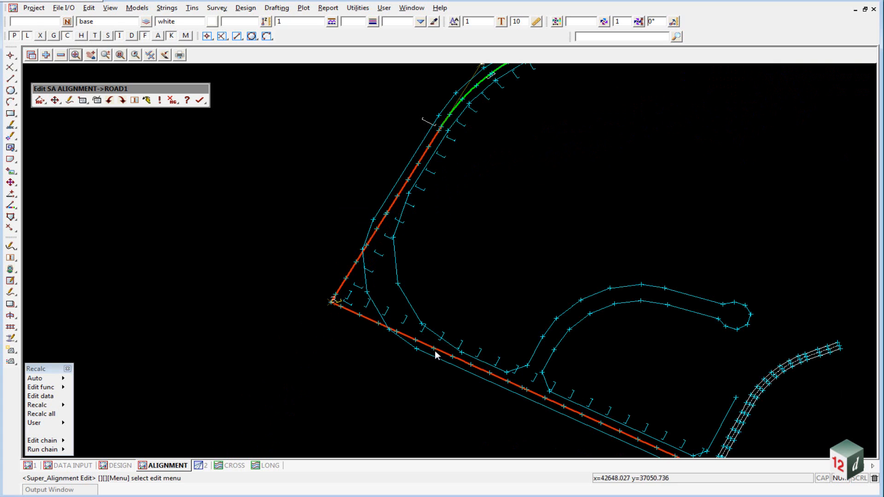
pyautogui.moveTo(398, 299)
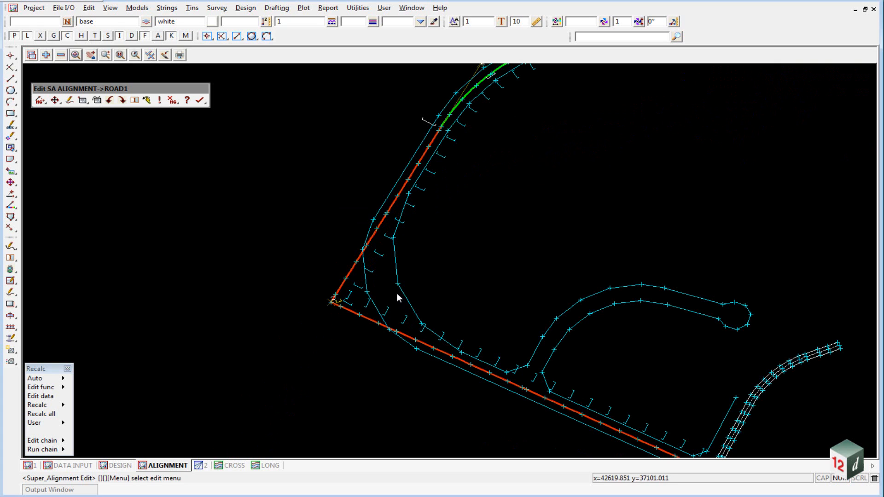
pyautogui.moveTo(395, 291)
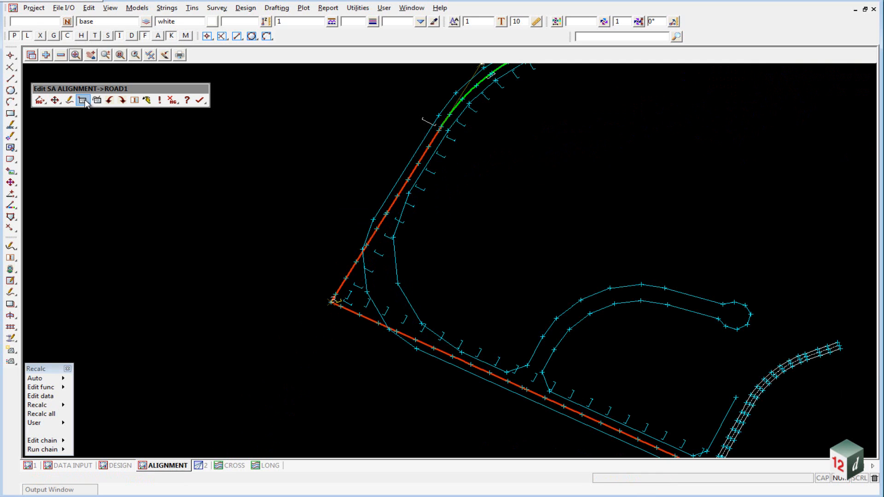
# Open the HIPs Editor from the IP editing flyout to list ROAD1's four IPs.
pyautogui.click(83, 100)
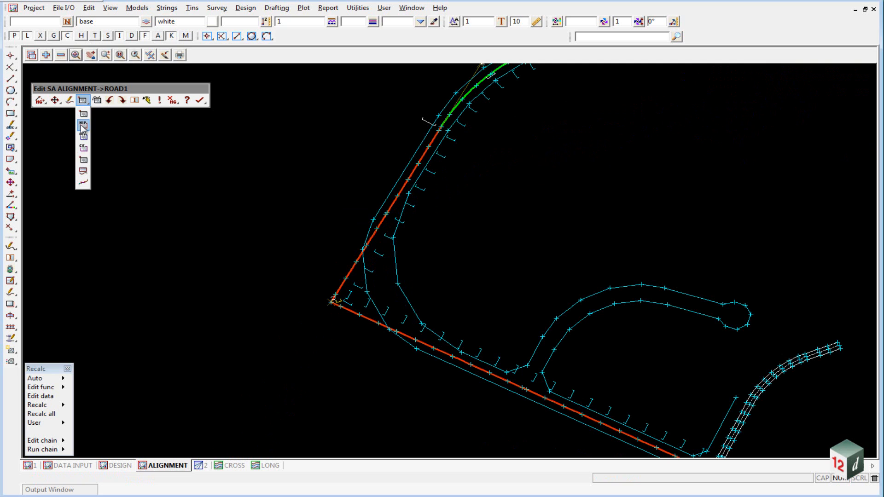
pyautogui.moveTo(83, 126)
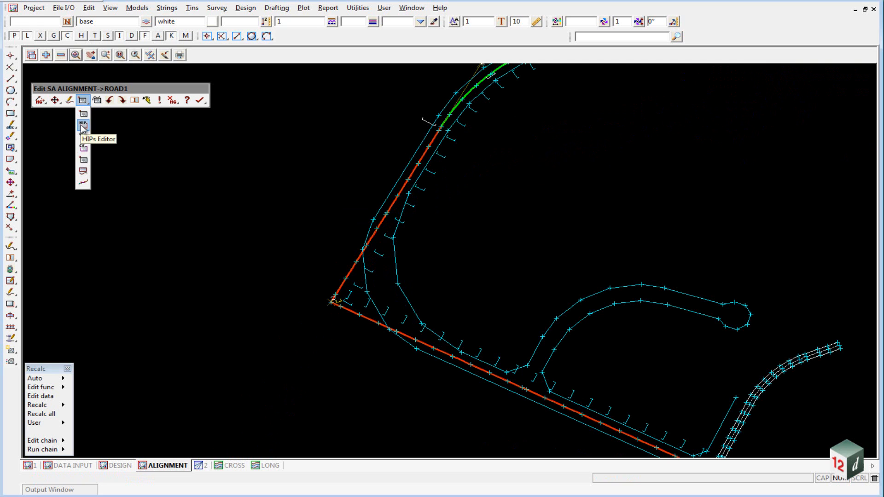
pyautogui.click(82, 125)
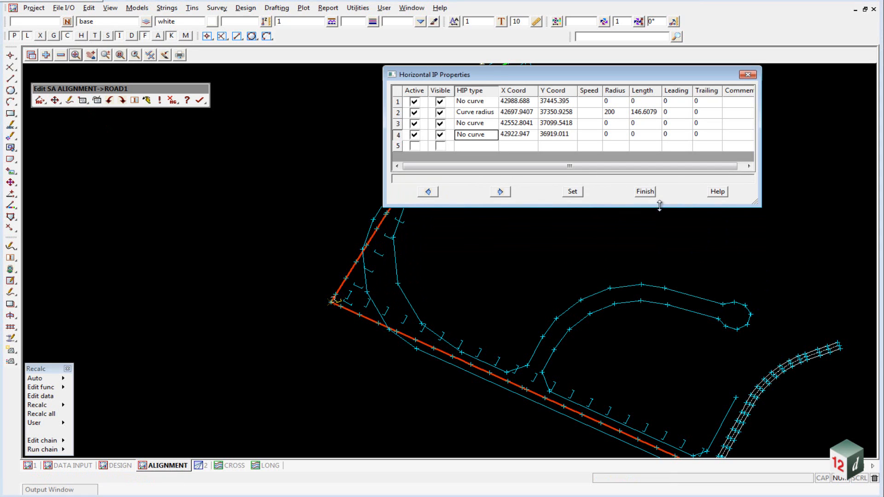
pyautogui.moveTo(426, 95)
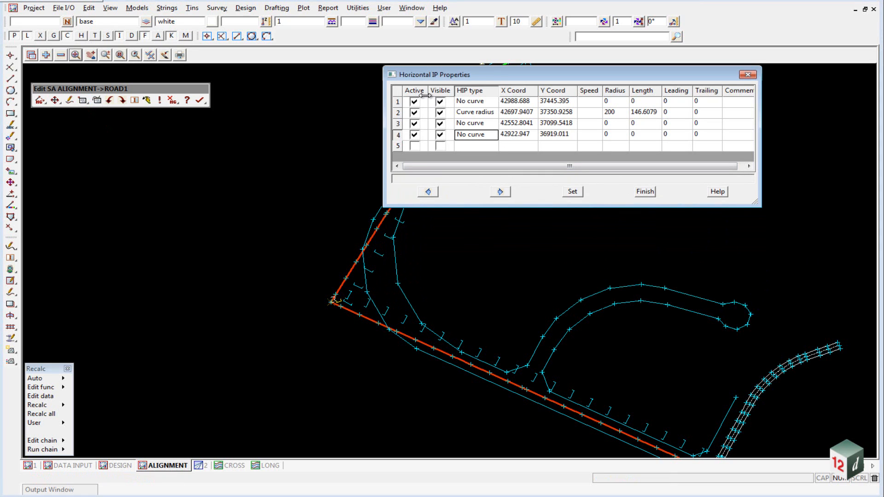
pyautogui.moveTo(510, 116)
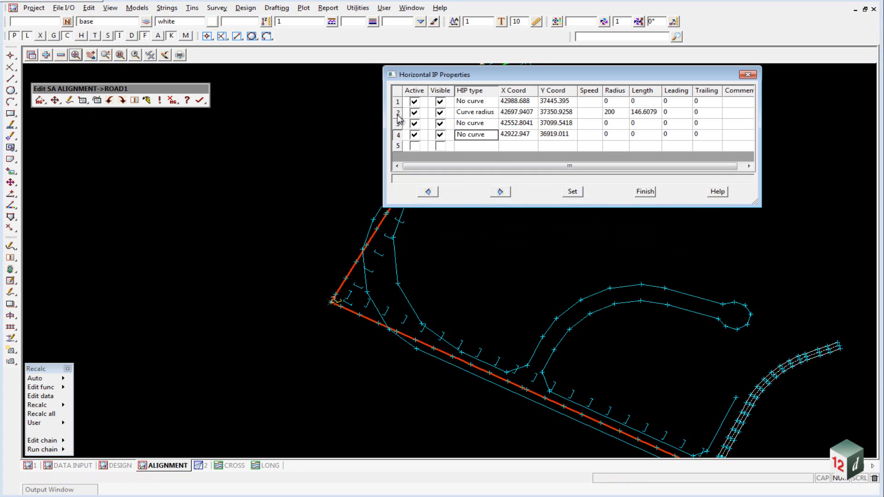
pyautogui.moveTo(479, 118)
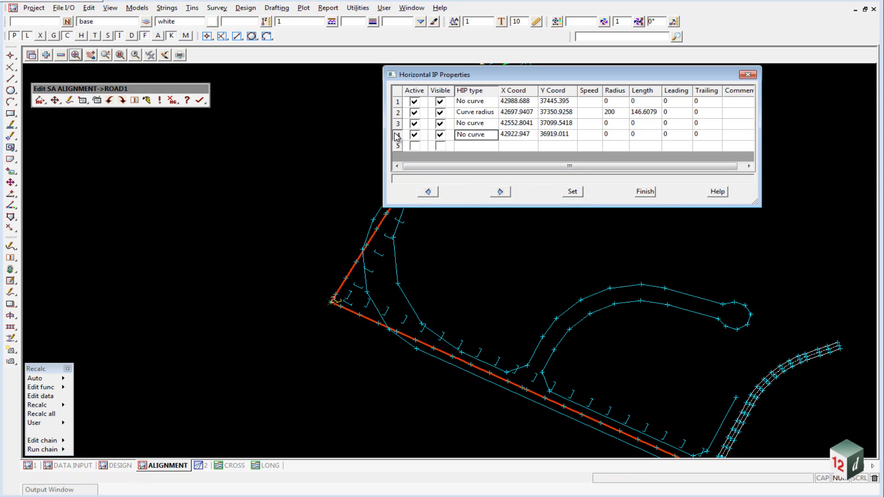
# Make IP3 a Curve spiral with radius 100, leading and trailing spirals 80, and apply Set.
pyautogui.click(475, 123)
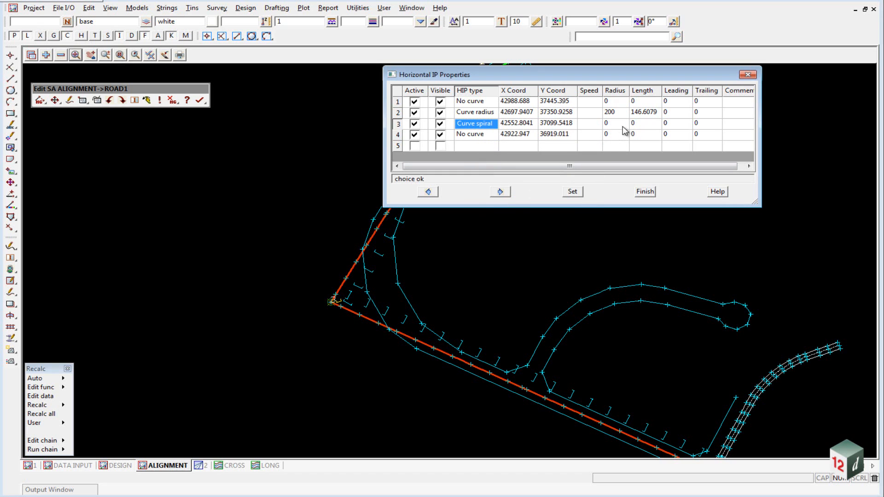
pyautogui.click(615, 123)
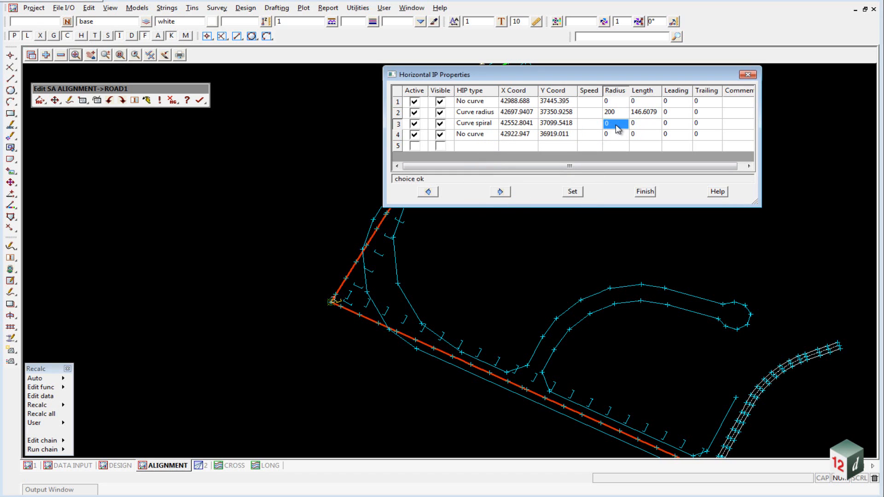
pyautogui.write('100')
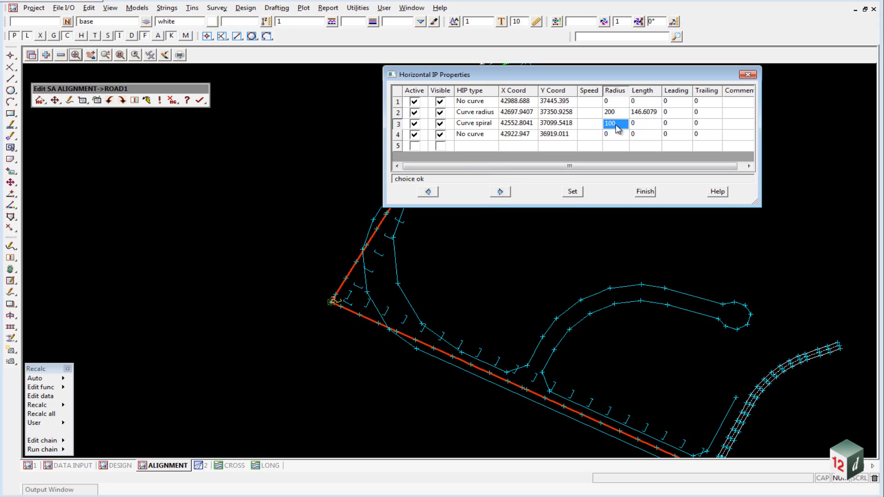
pyautogui.click(676, 123)
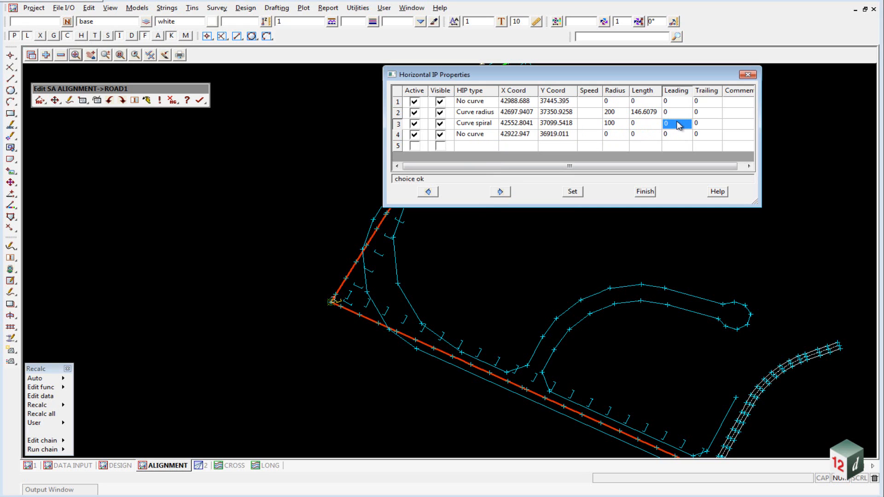
pyautogui.write('8')
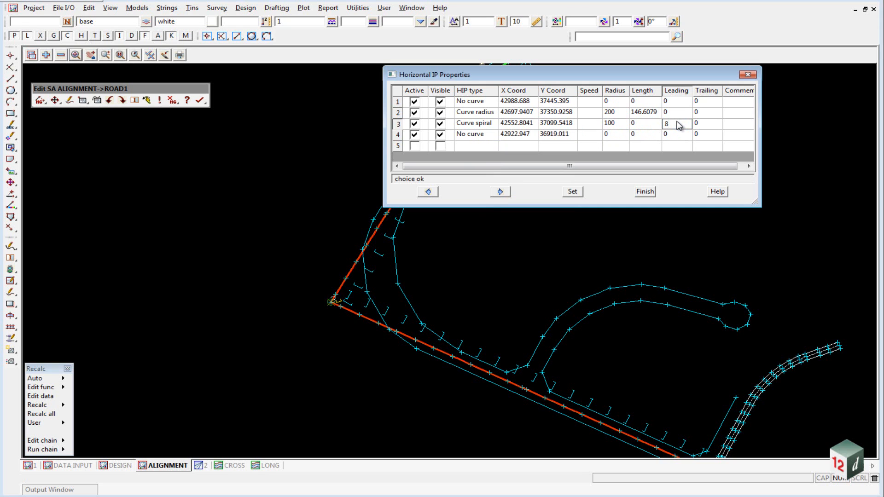
pyautogui.write('80')
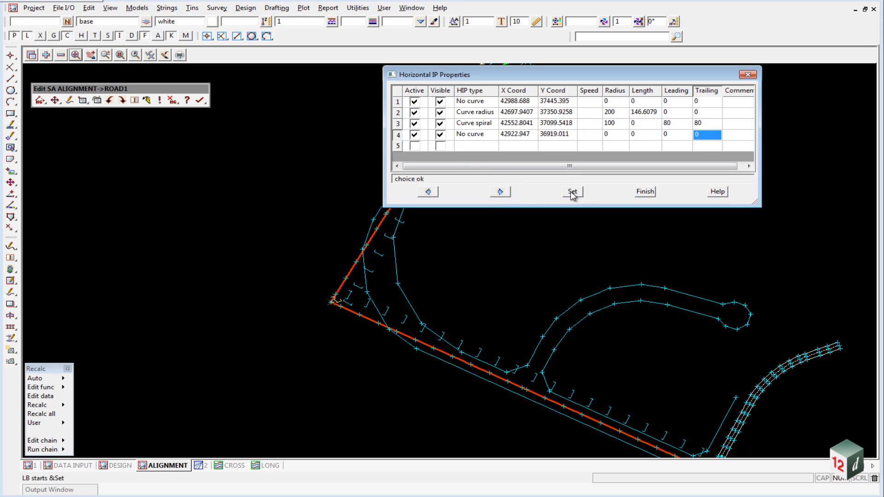
pyautogui.click(572, 191)
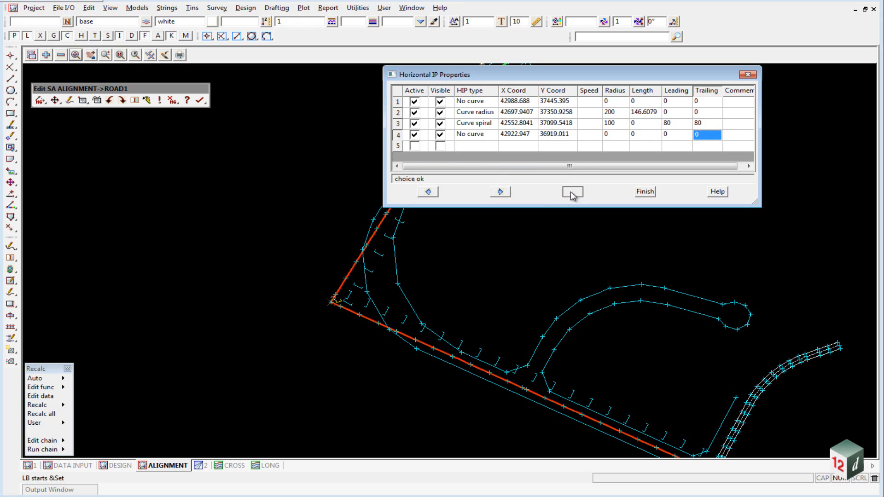
pyautogui.click(572, 192)
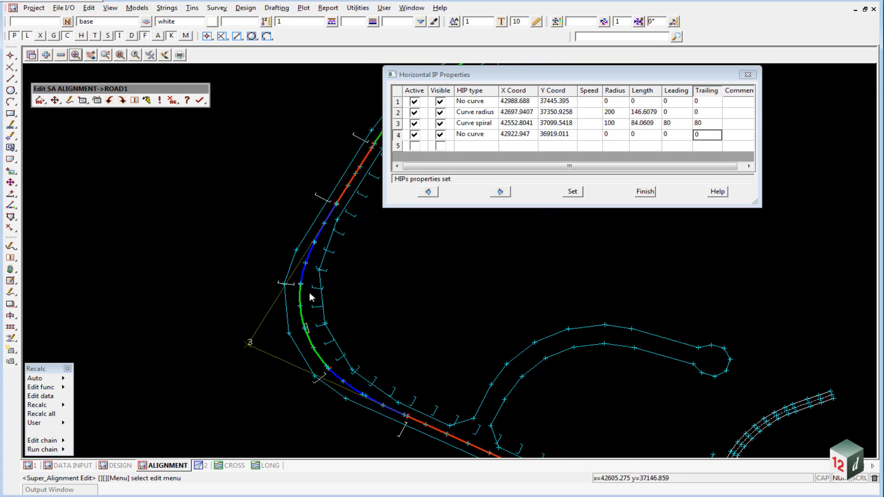
pyautogui.moveTo(361, 337)
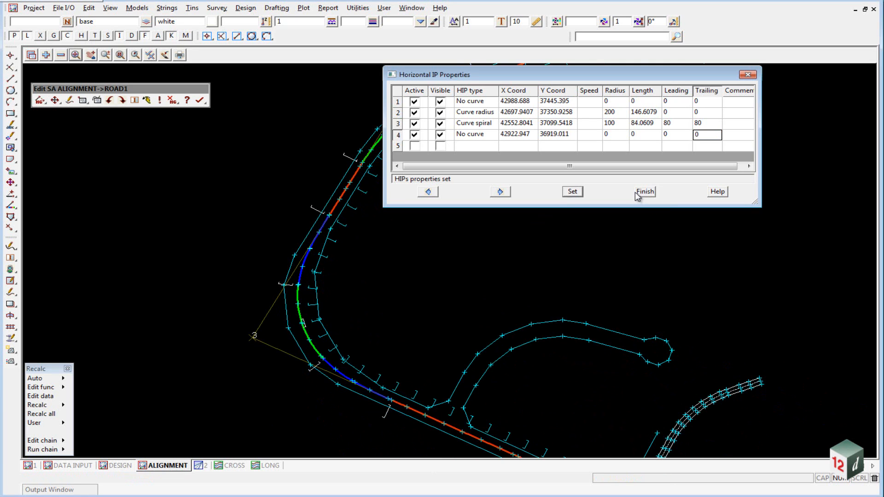
# Close the Horizontal IP Properties table with Finish.
pyautogui.click(645, 191)
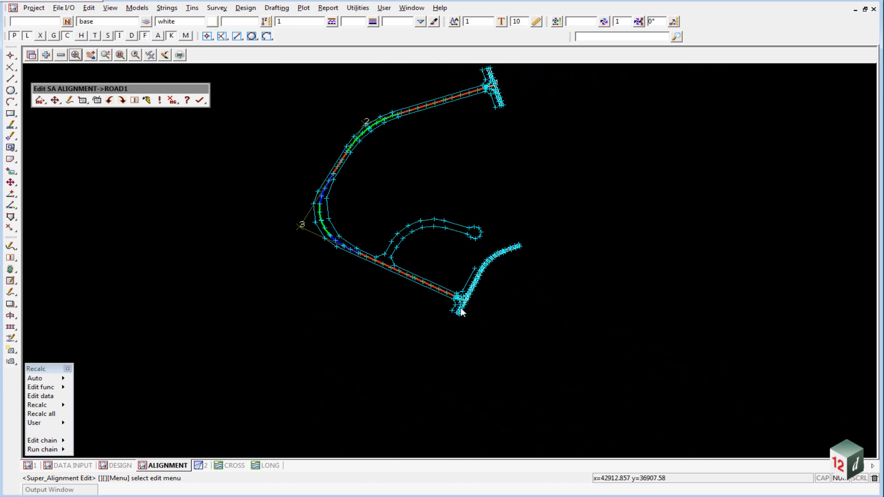